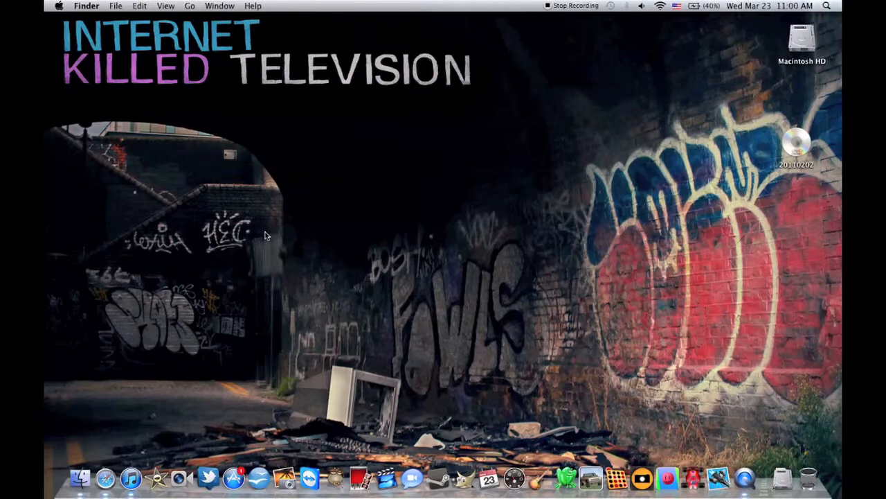
mouse_move(689, 149)
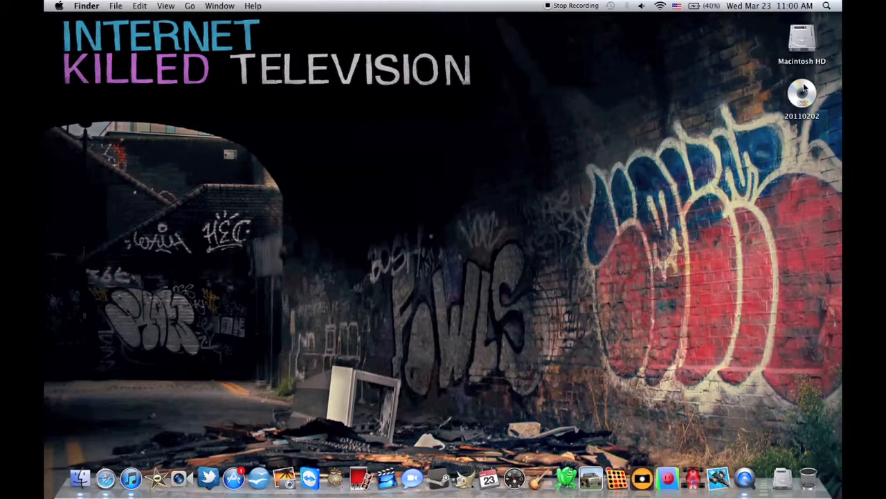
Browse the 20110202 disc's 2500_sound_effects and cars folders in Finder
double_click(802, 92)
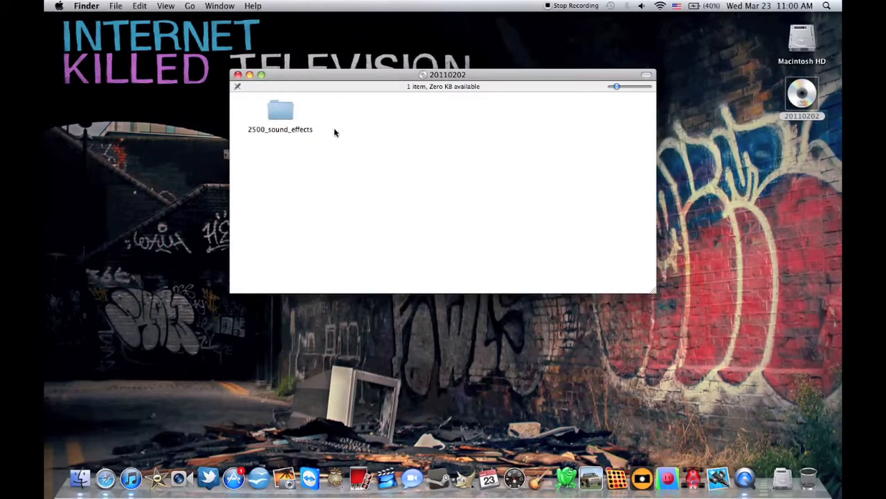
double_click(280, 111)
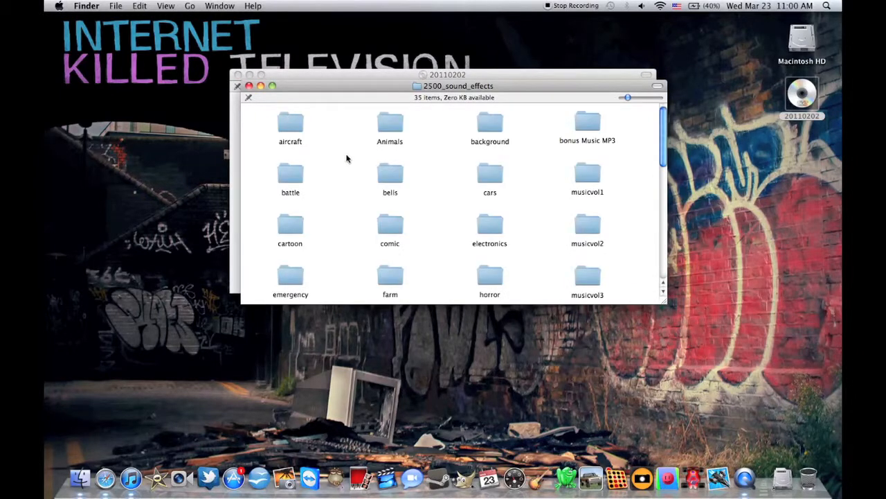
mouse_move(368, 161)
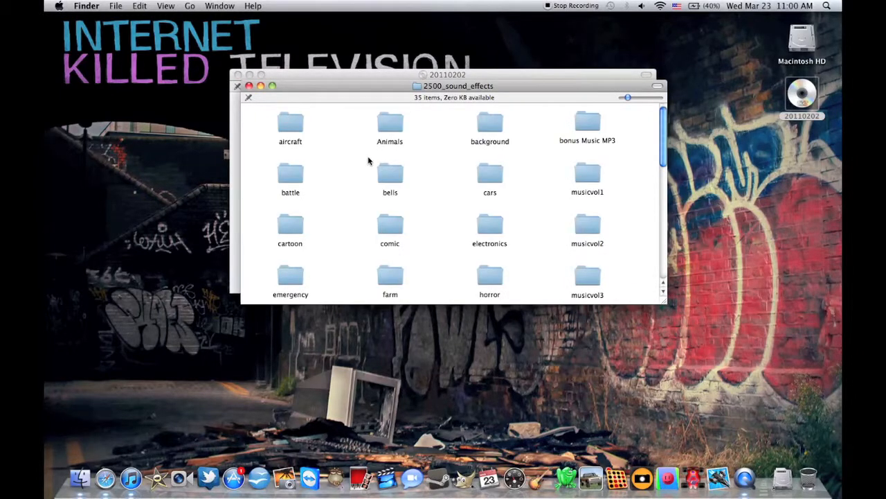
scroll("down", 3)
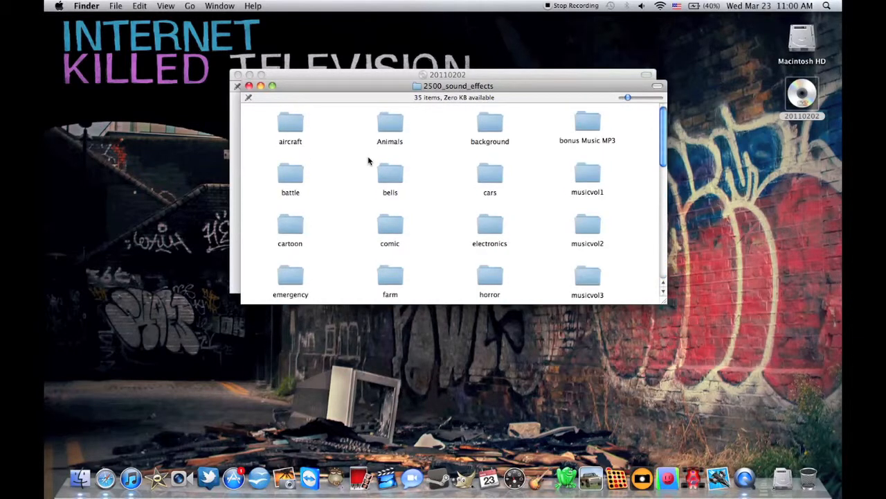
mouse_move(432, 185)
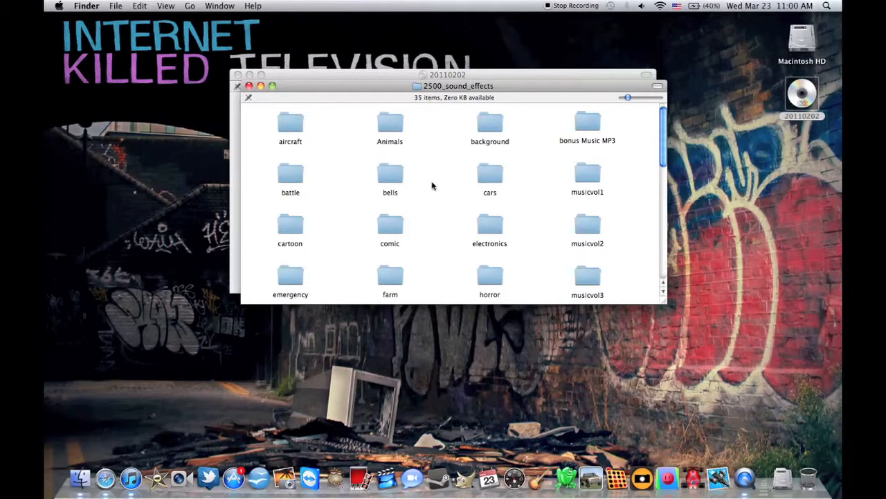
mouse_move(486, 185)
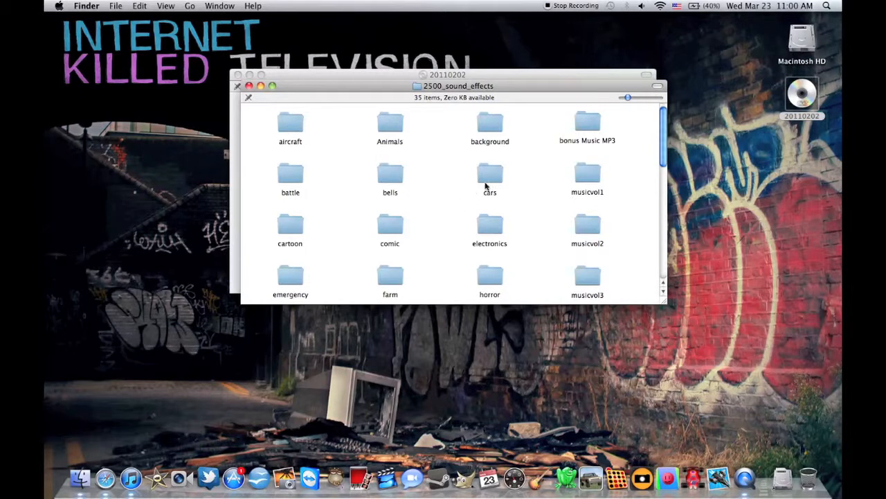
double_click(490, 179)
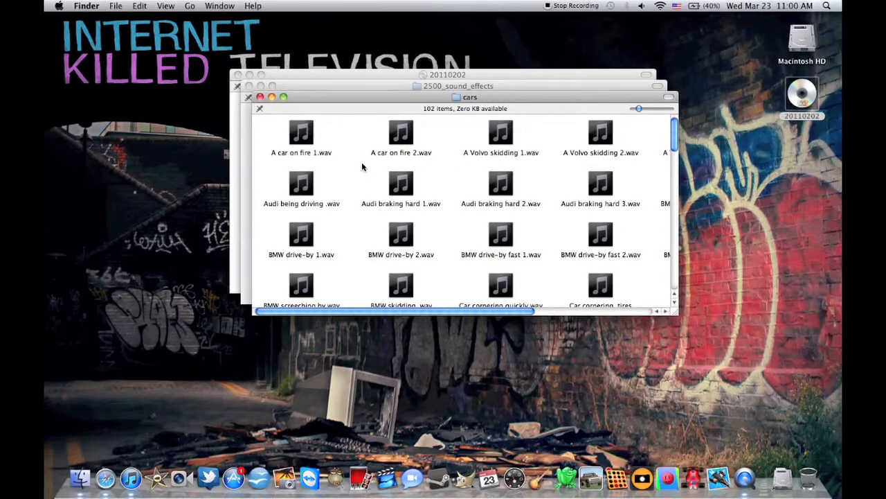
scroll("down", 3)
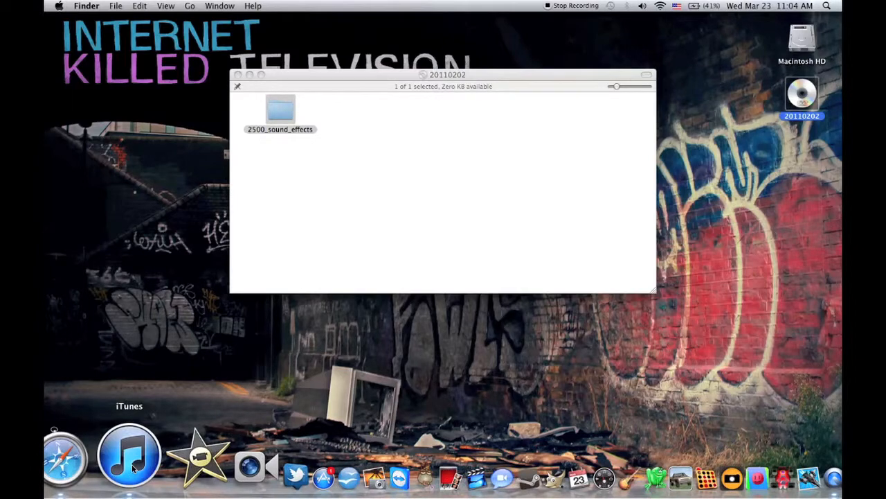
Create a new iTunes playlist and begin naming it 2500
left_click(129, 454)
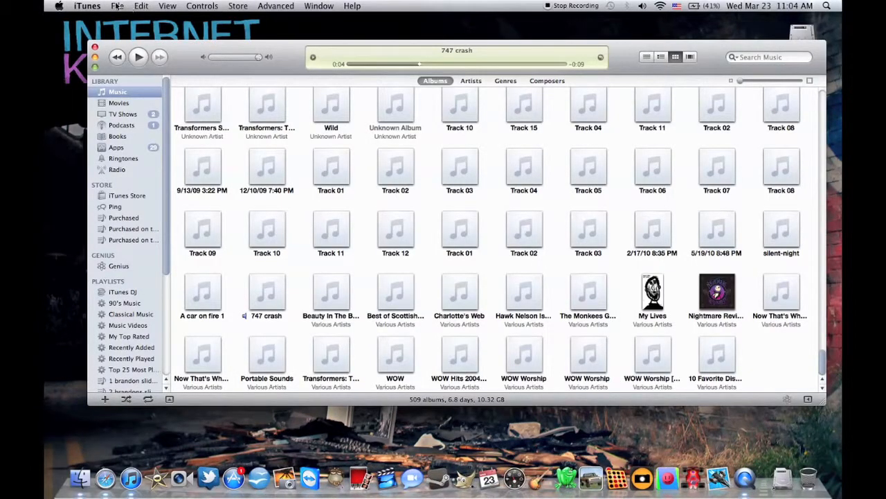
left_click(117, 5)
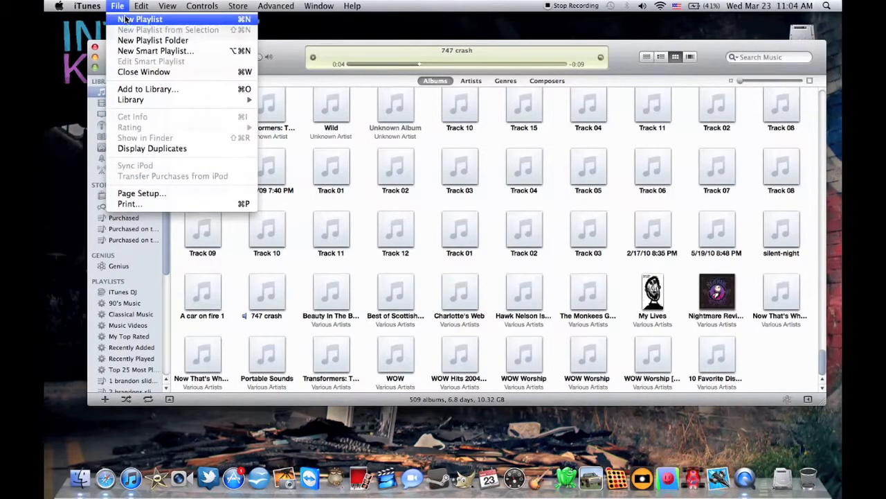
left_click(140, 19)
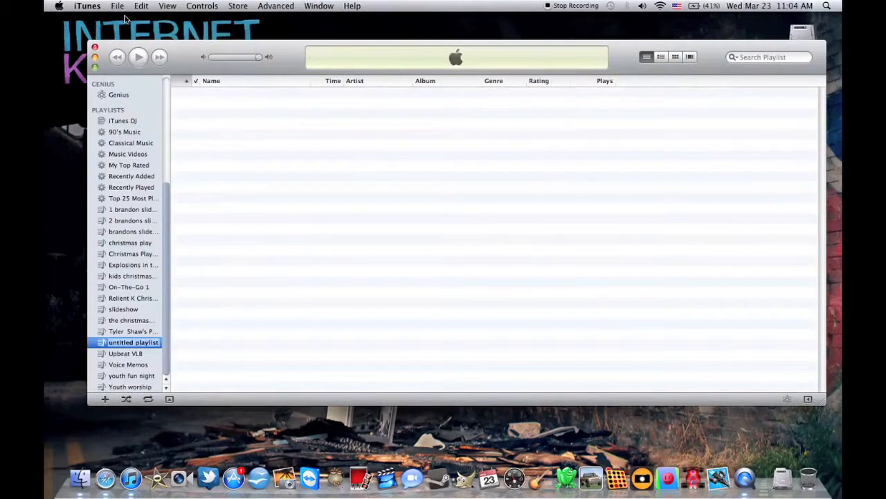
mouse_move(156, 306)
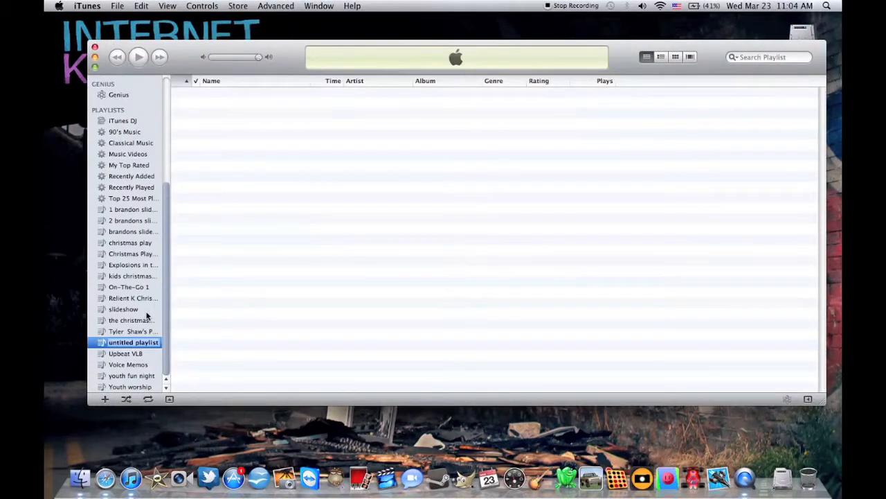
type("250")
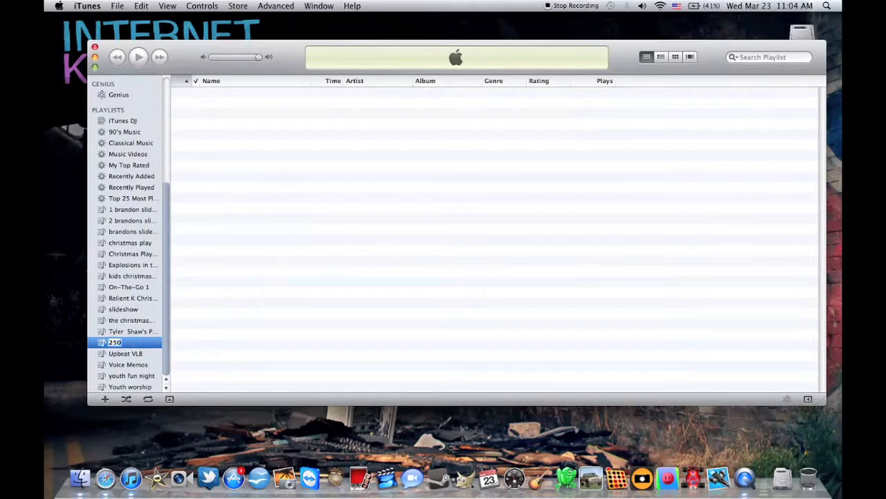
type("0 Soun")
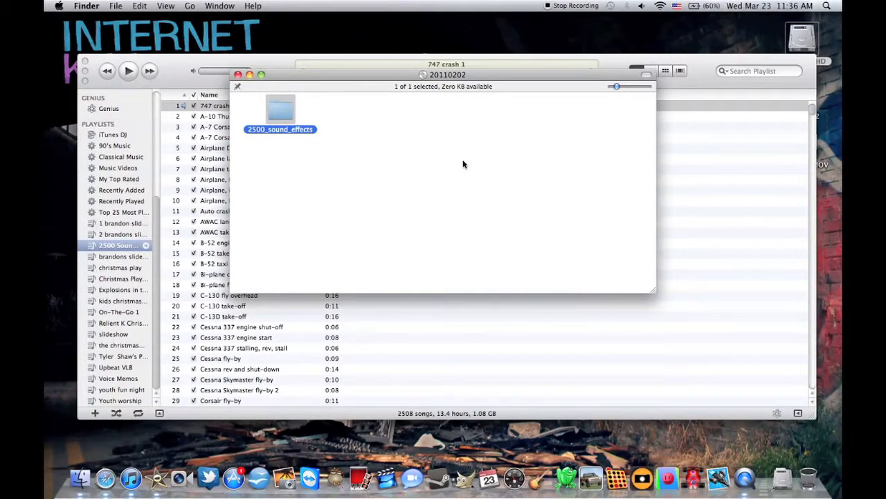
mouse_move(275, 121)
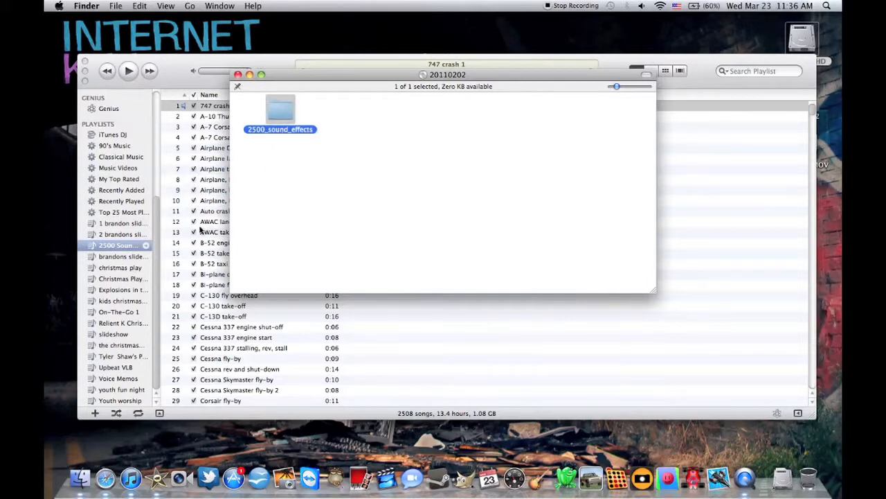
mouse_move(239, 136)
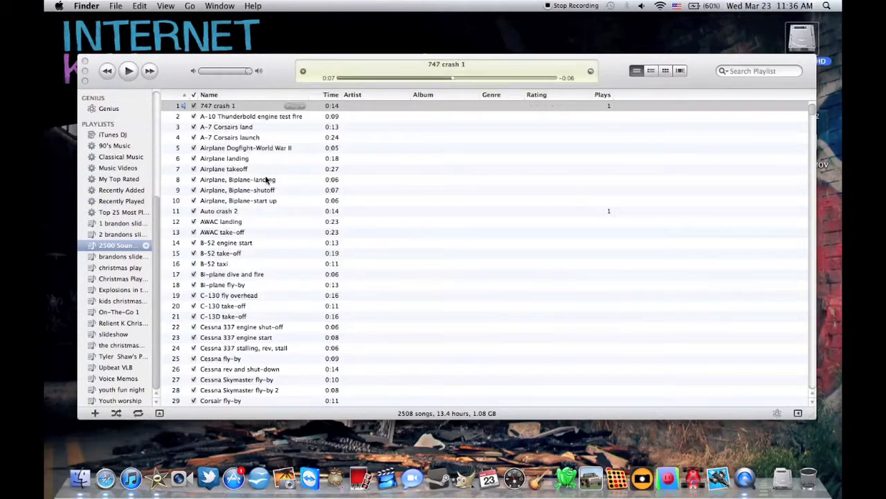
Scroll through the 2500 Sound FX playlist down to its final track, 2508
scroll("down", 3)
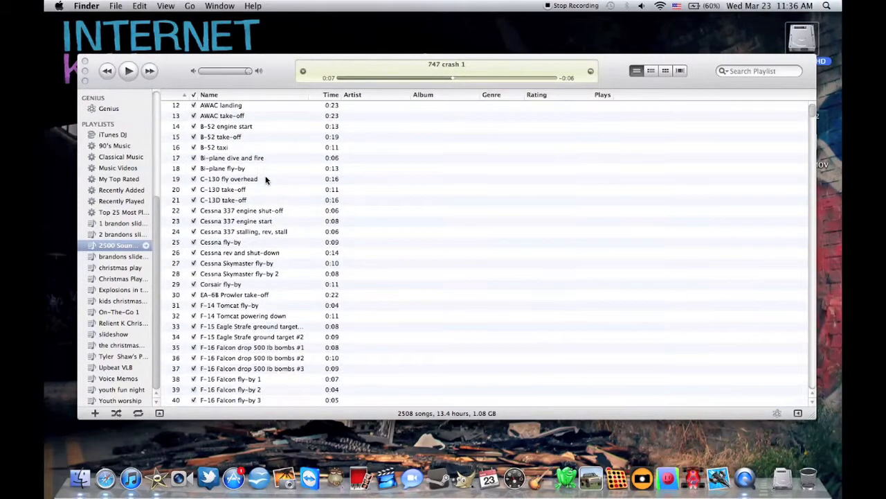
scroll("down", 3)
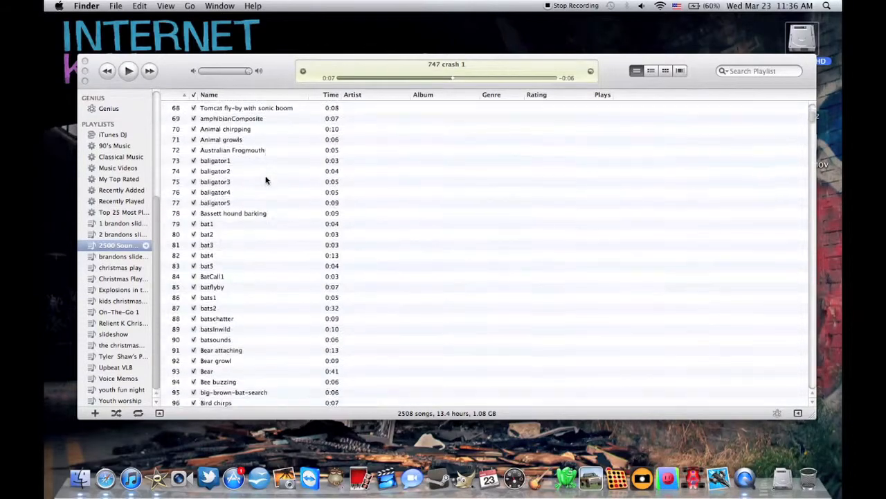
scroll("down", 3)
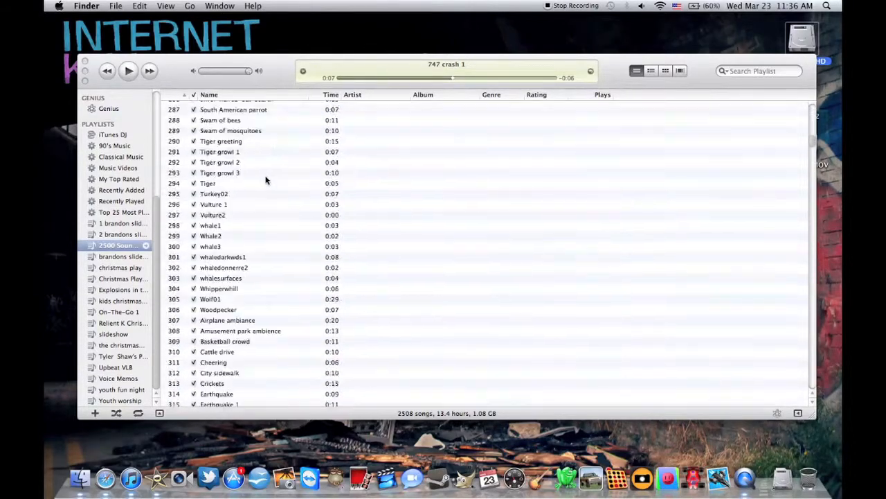
scroll("down", 3)
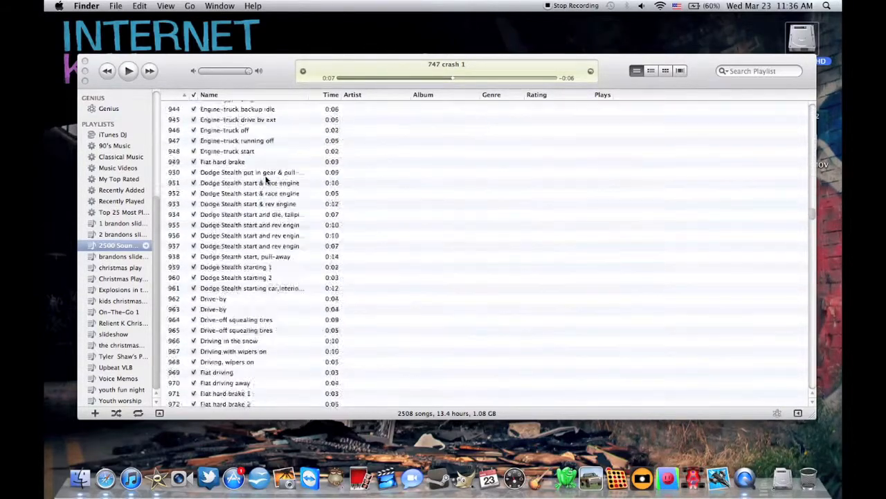
scroll("down", 3)
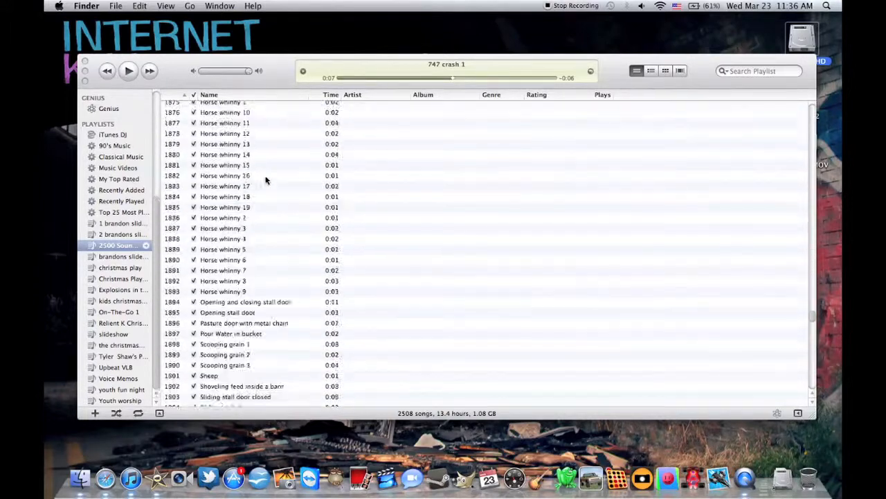
scroll("down", 3)
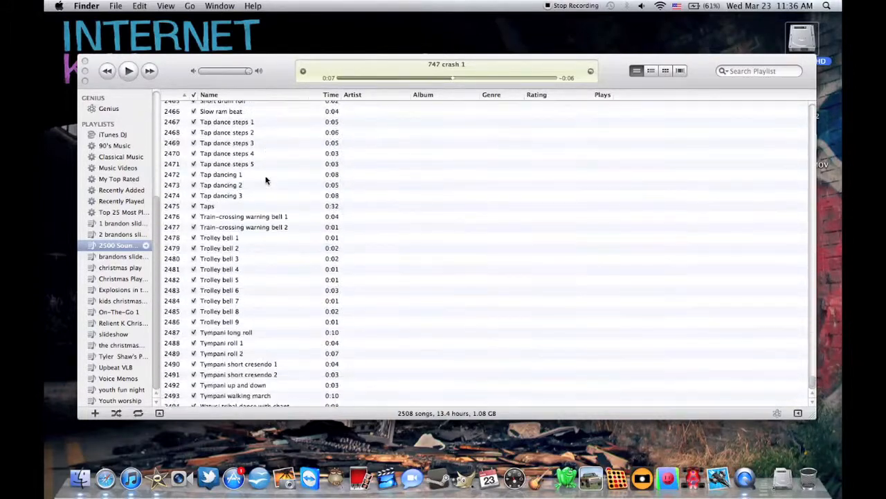
scroll("down", 3)
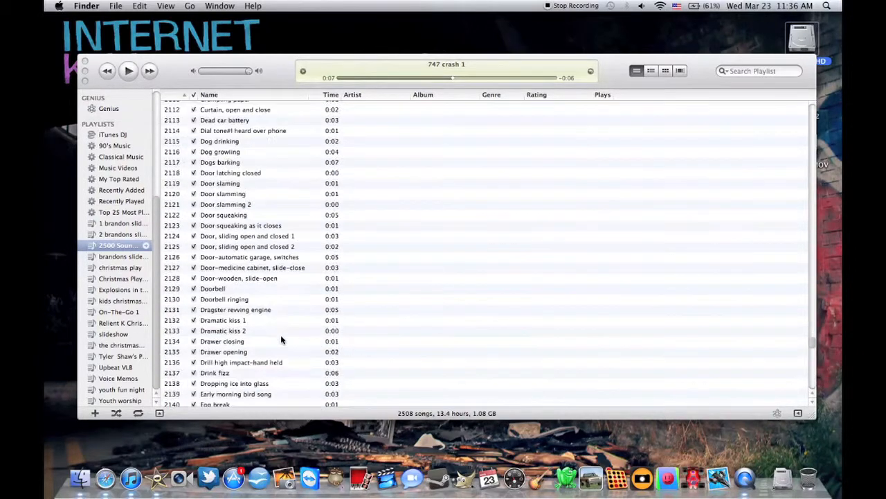
scroll("down", 3)
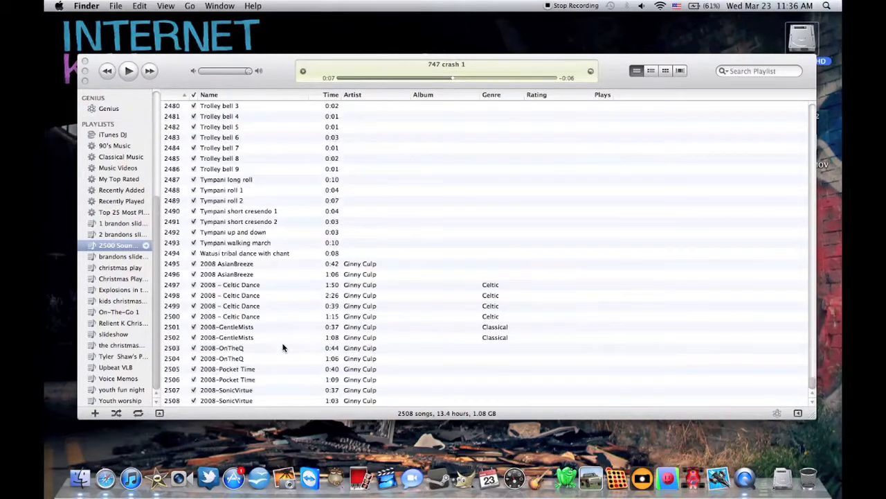
mouse_move(178, 409)
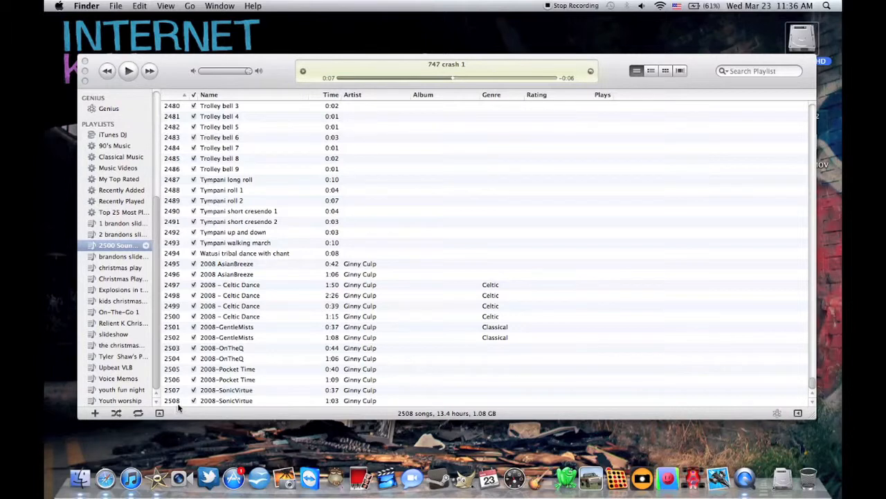
mouse_move(371, 310)
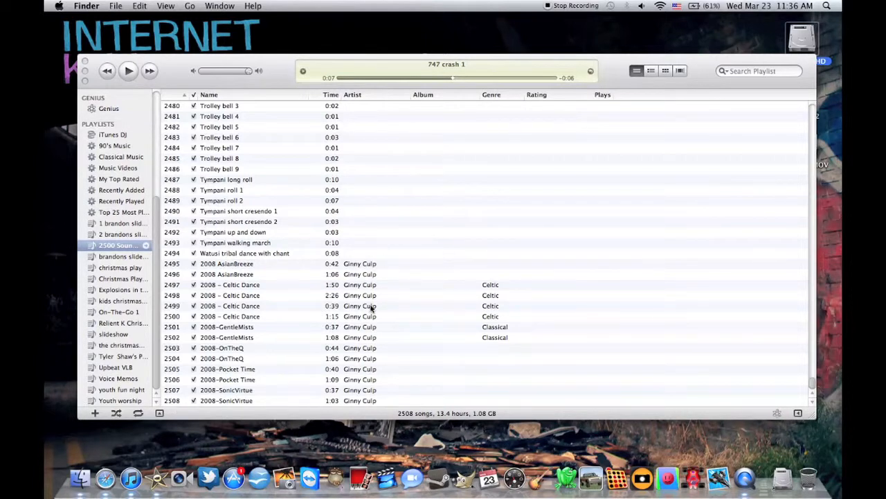
mouse_move(315, 336)
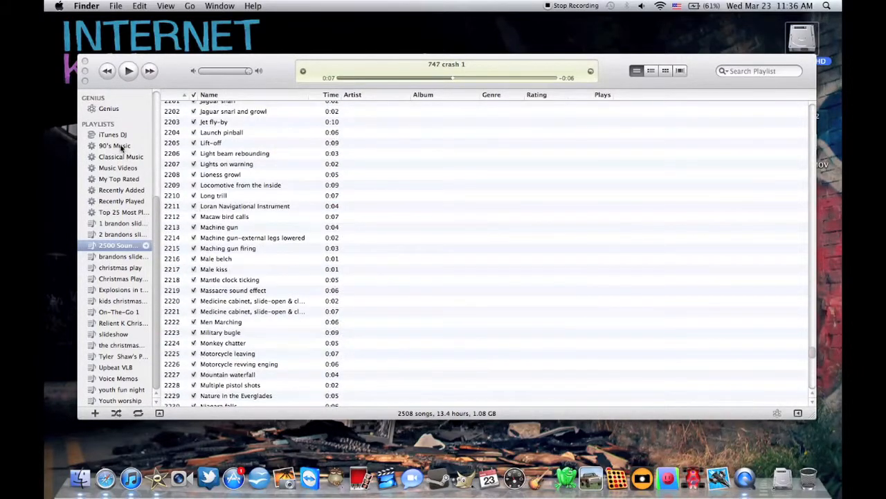
mouse_move(151, 457)
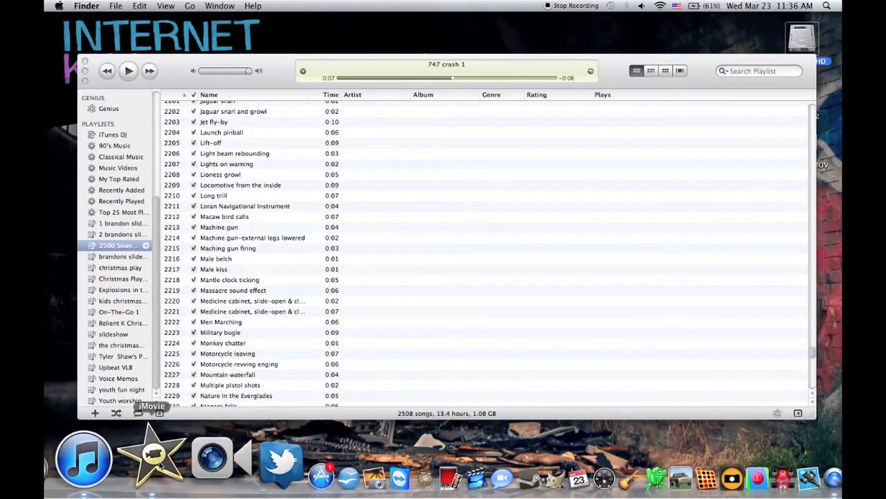
Switch to iMovie and show the Music and Sound Effects browser
left_click(151, 457)
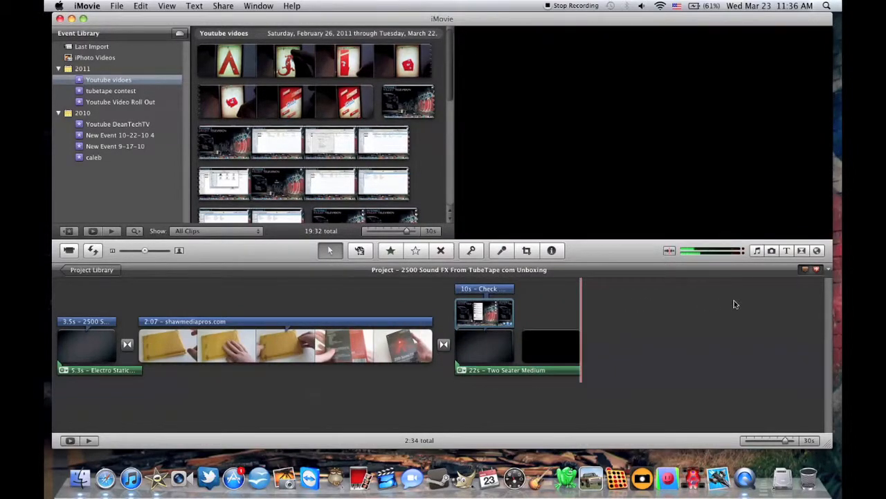
mouse_move(758, 263)
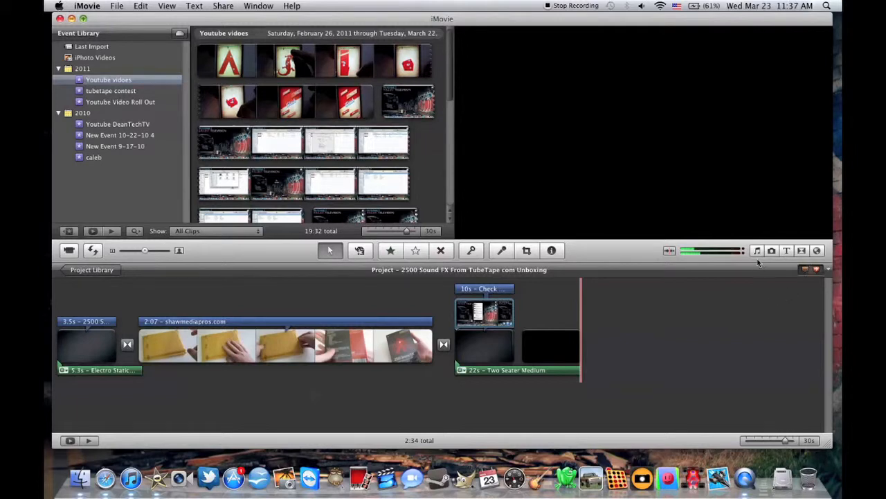
left_click(757, 251)
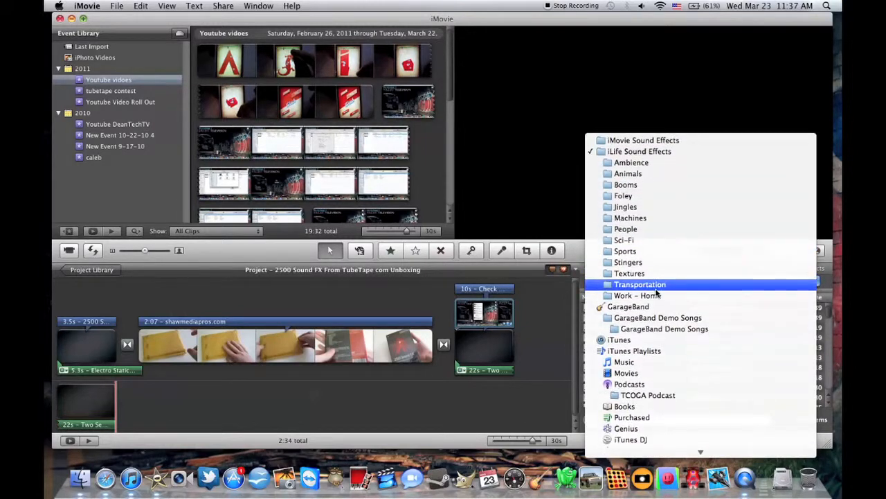
Set the browser source to iTunes Playlists, select 2500 Sound FX, and reopen the source list
left_click(619, 340)
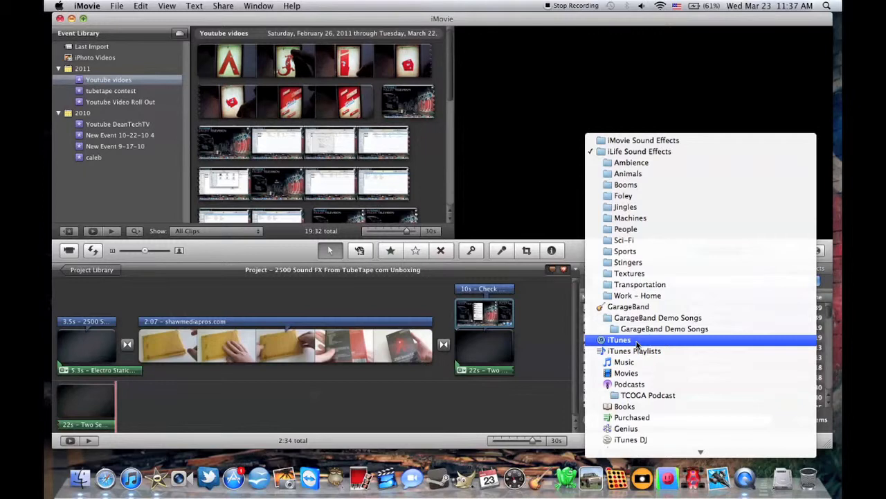
left_click(634, 351)
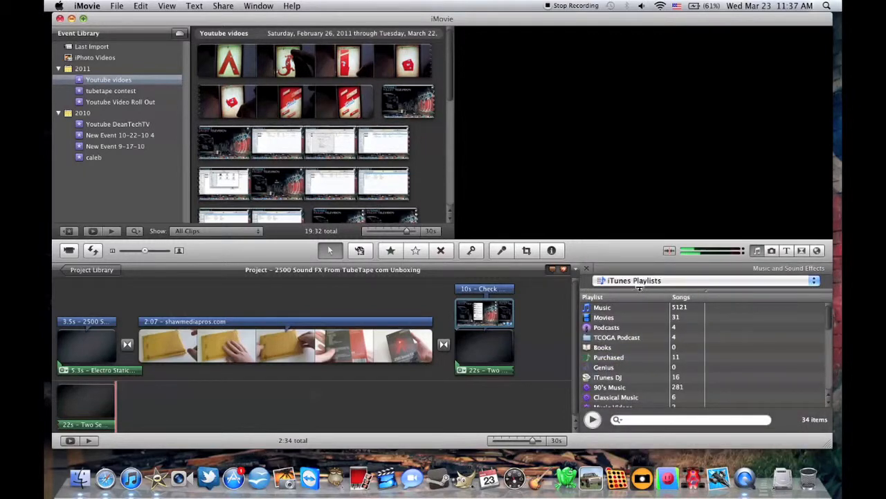
scroll("down", 3)
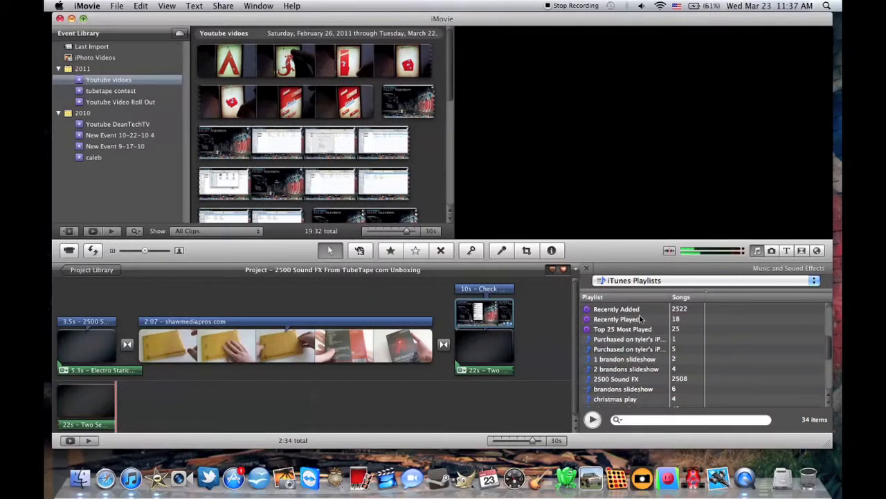
scroll("down", 3)
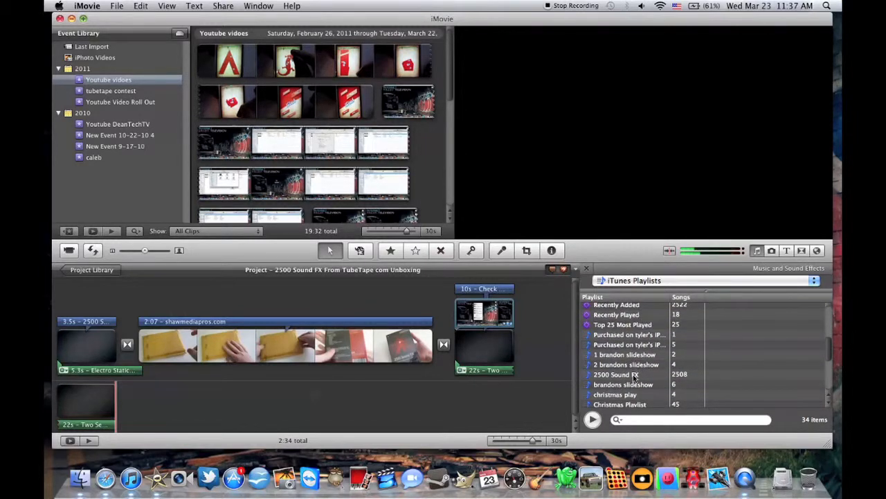
left_click(627, 374)
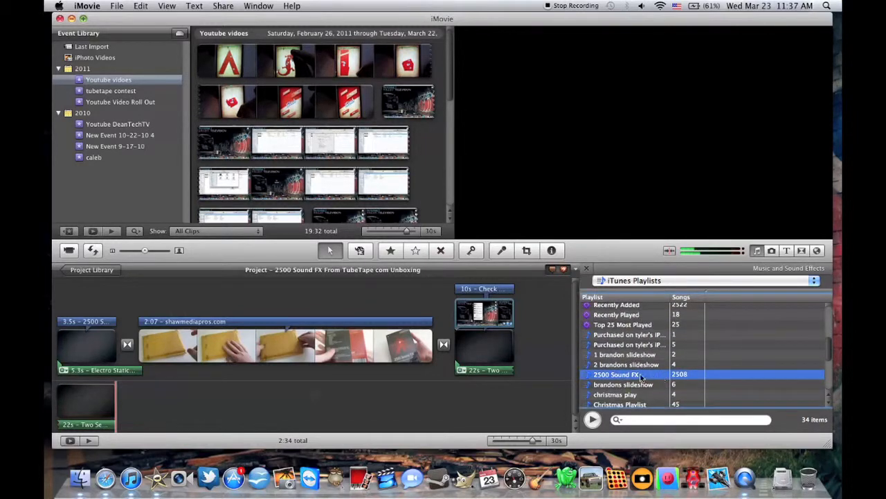
left_click(592, 419)
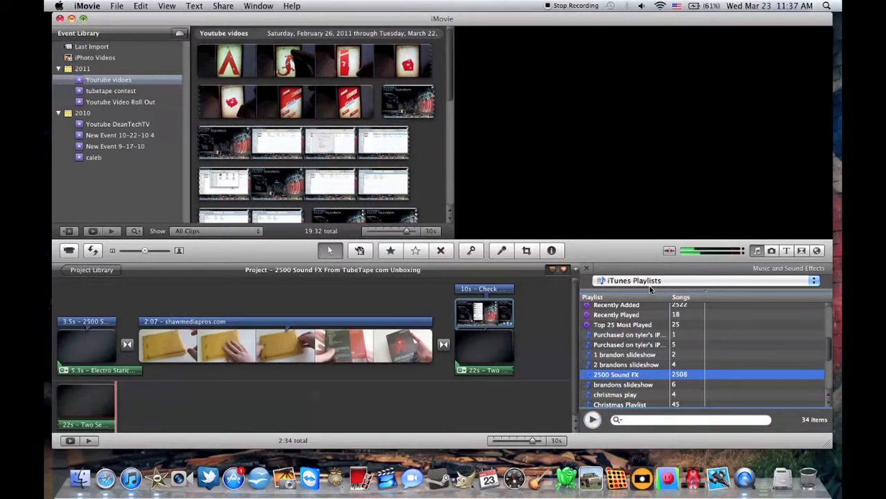
left_click(704, 280)
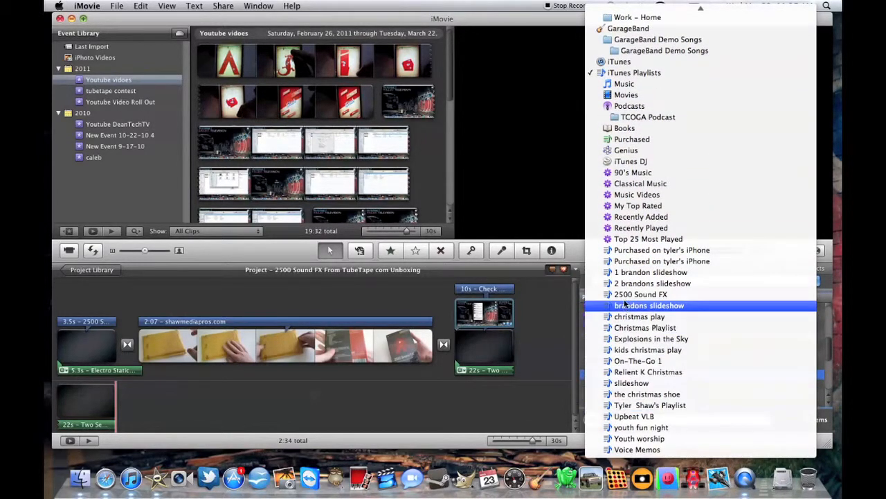
Choose 2500 Sound FX as the source and scroll its effects list
left_click(641, 294)
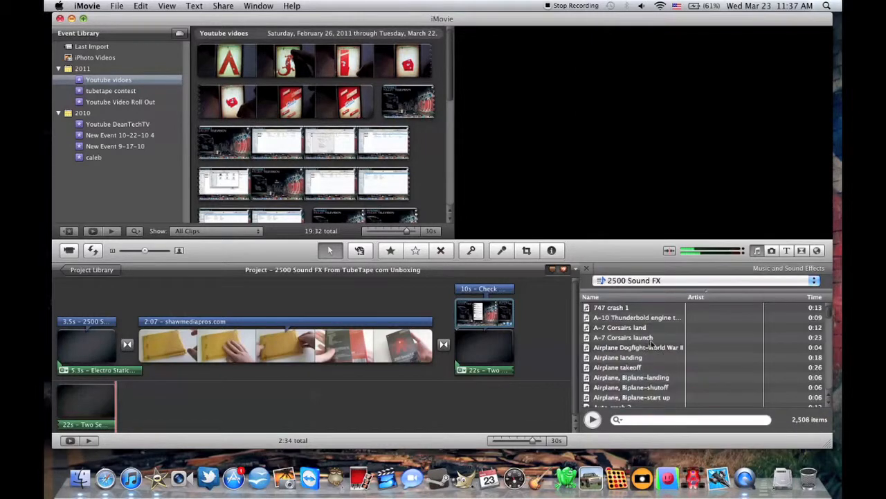
scroll("down", 3)
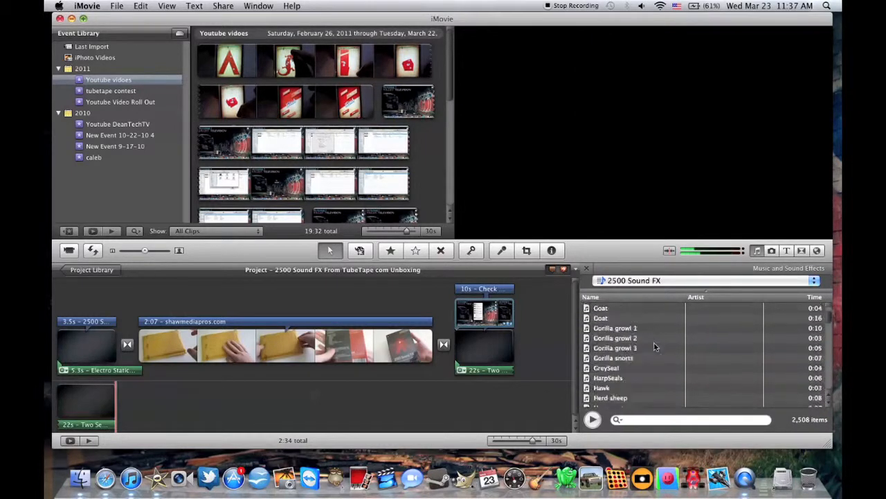
scroll("down", 3)
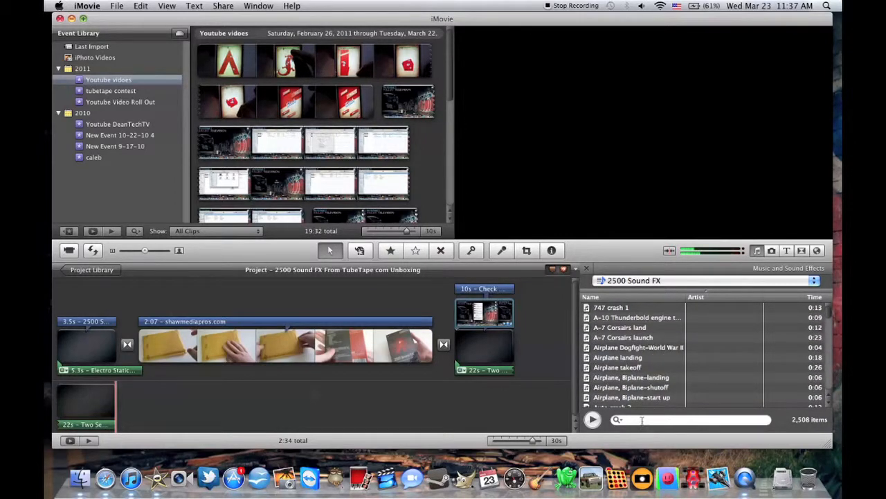
Search for 'car', preview Race car crash, then clear the search
type("car crash")
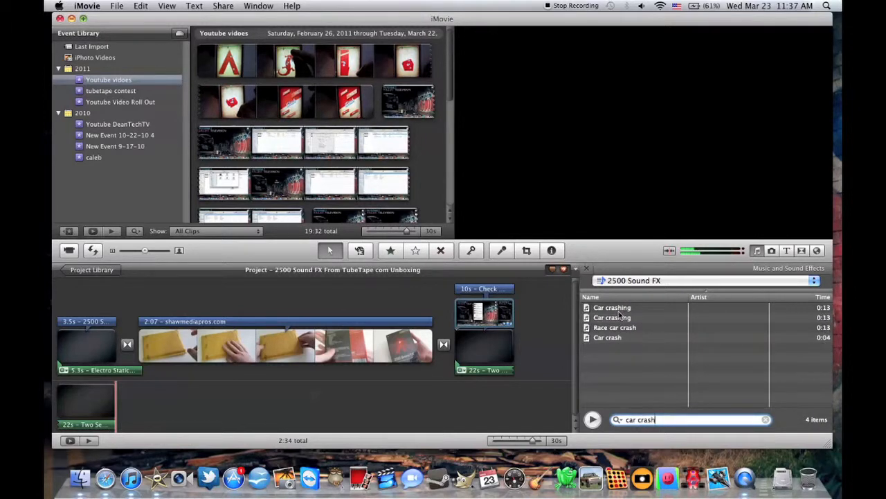
left_click(612, 306)
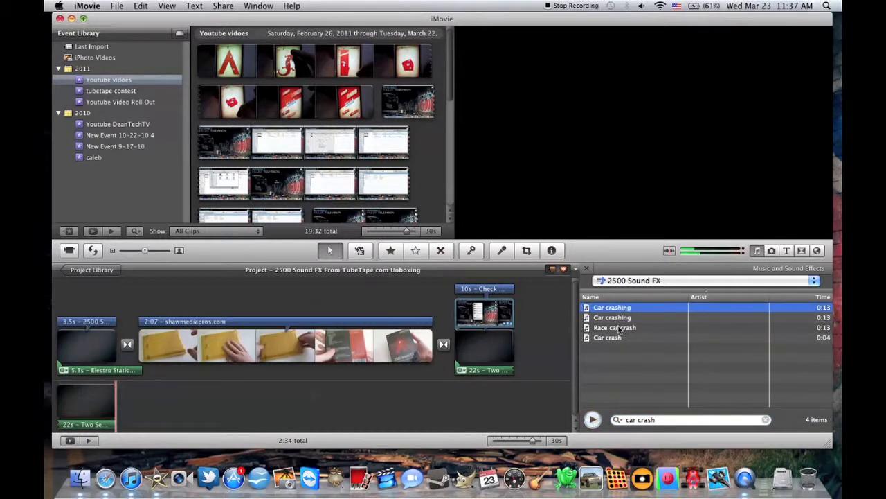
left_click(615, 327)
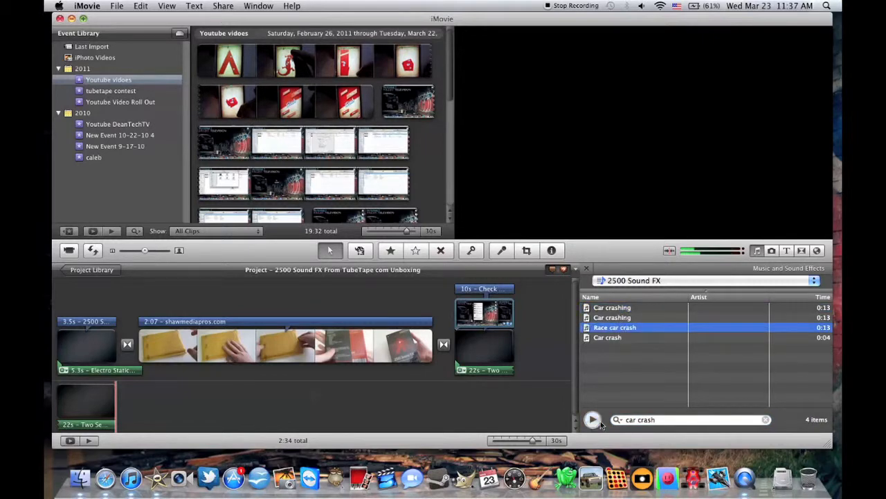
left_click(689, 419)
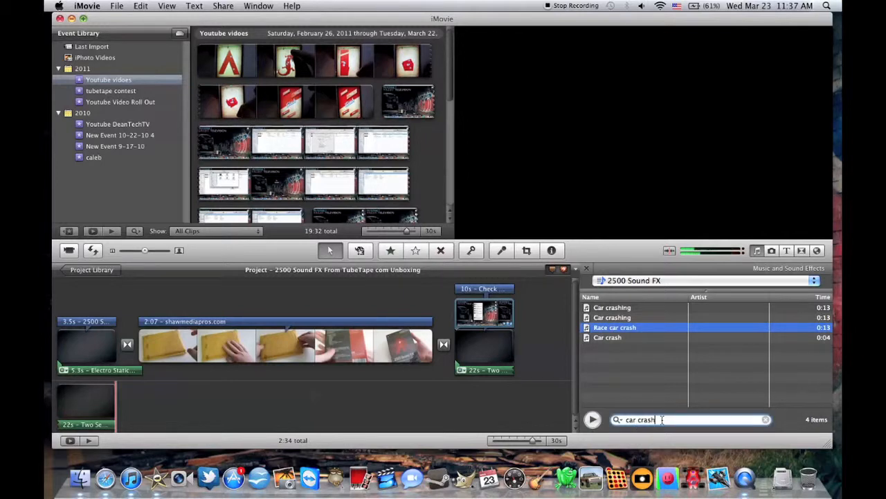
left_click(766, 419)
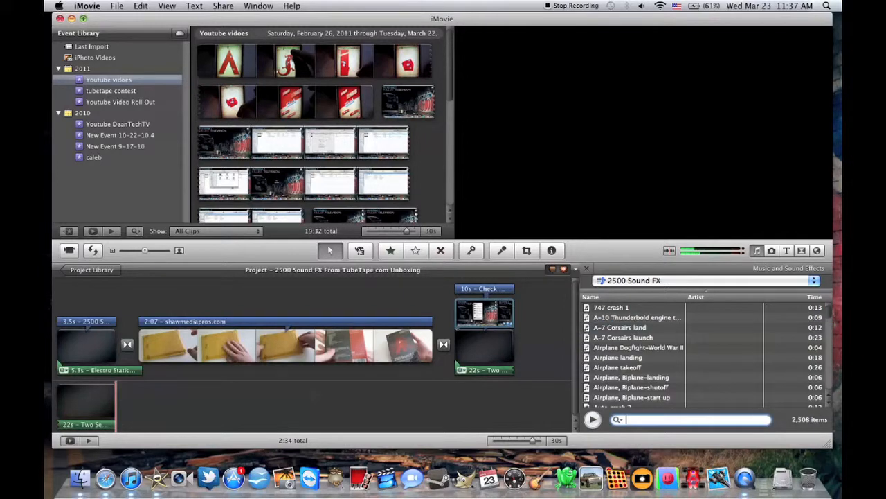
type("expl")
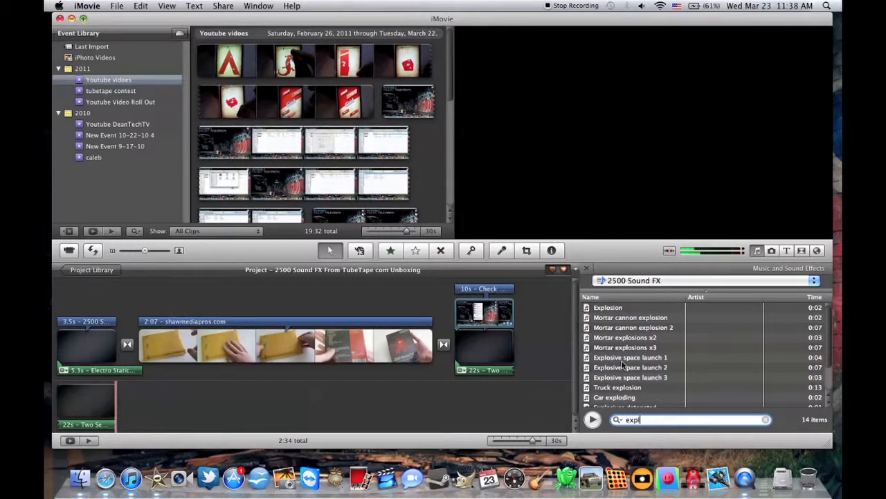
scroll("down", 3)
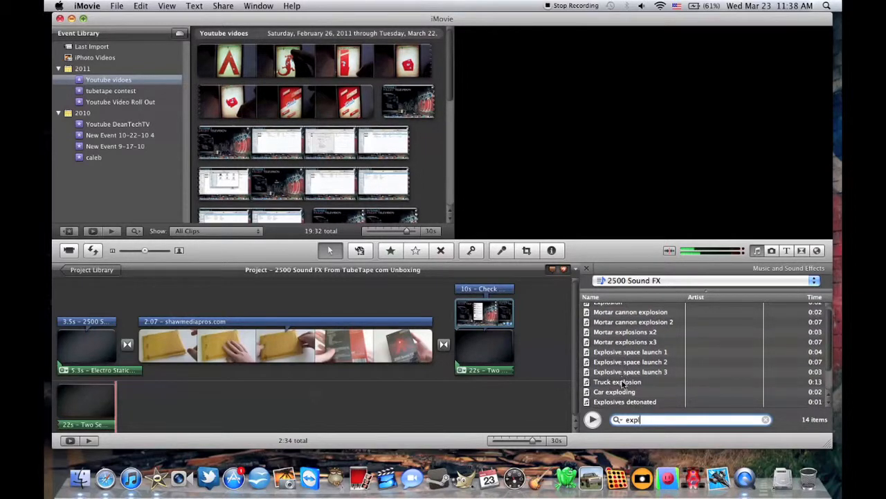
left_click(617, 382)
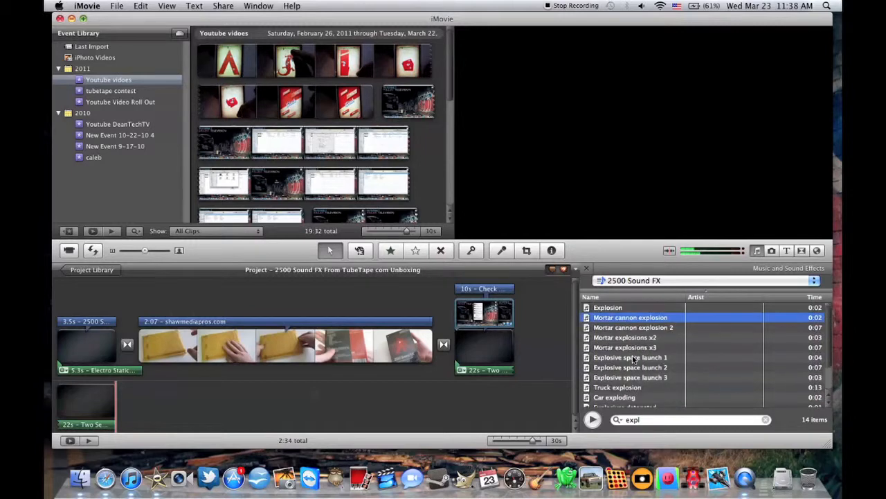
left_click(766, 418)
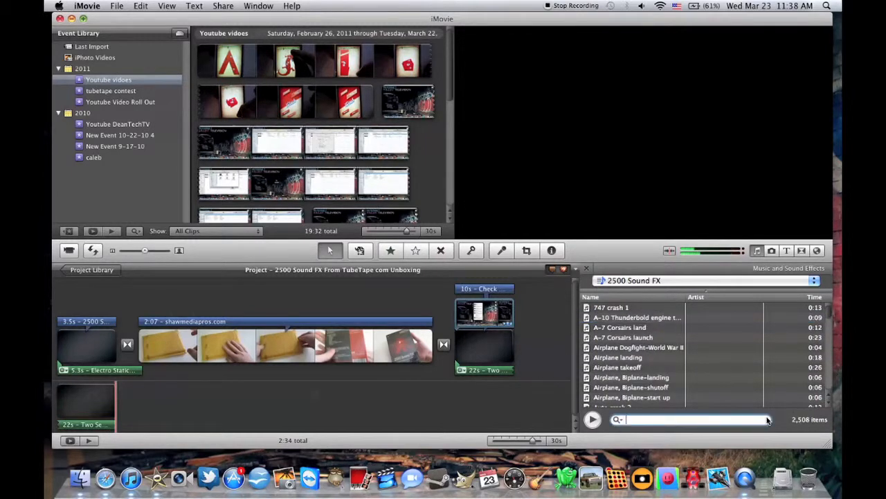
mouse_move(810, 419)
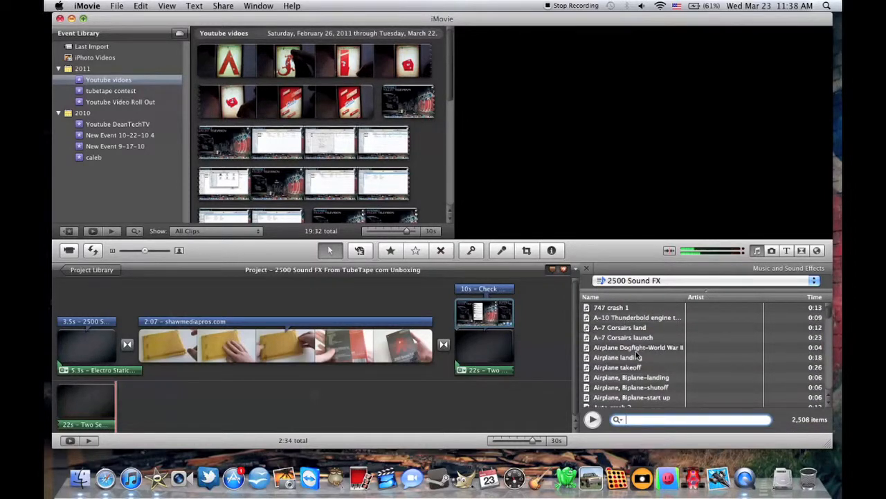
Scroll the effects list and select Airplane, Biplane-shutoff
scroll("down", 3)
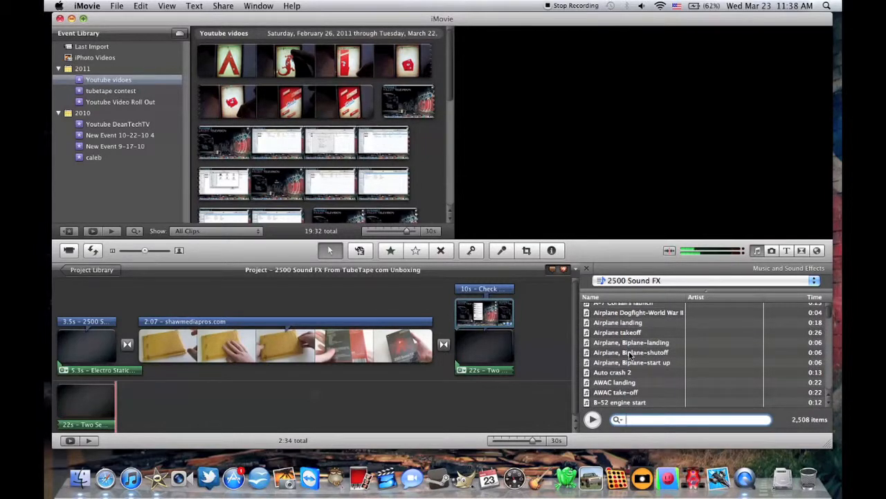
left_click(629, 352)
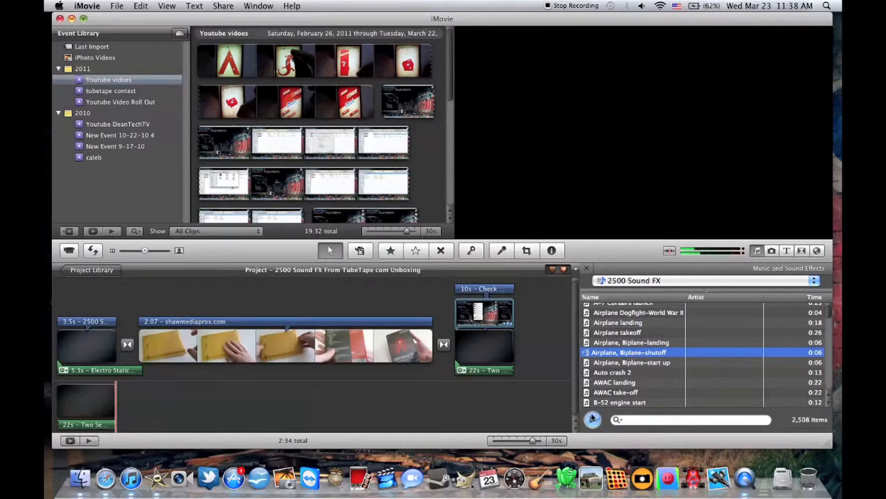